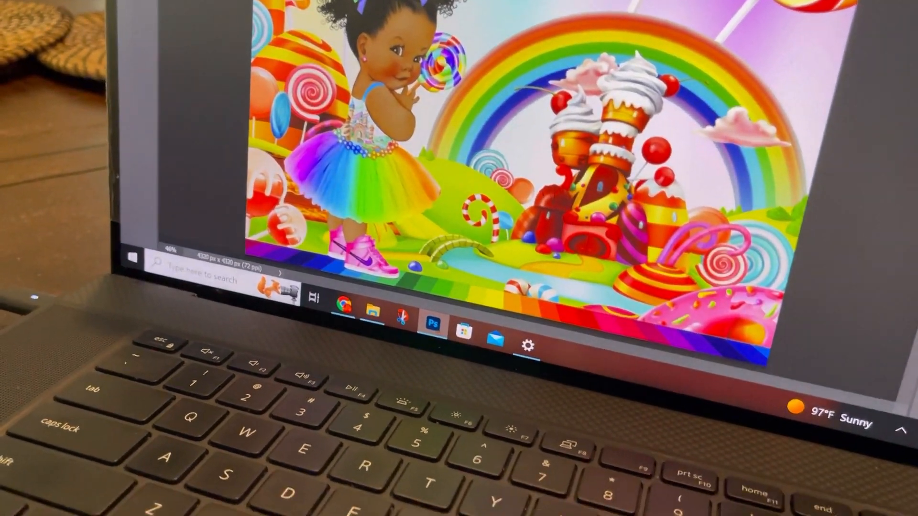
Show Windows Display settings over the candyland illustration with the Use HDR toggle Off.
{"action": "left_click", "coordinate": [527, 346]}
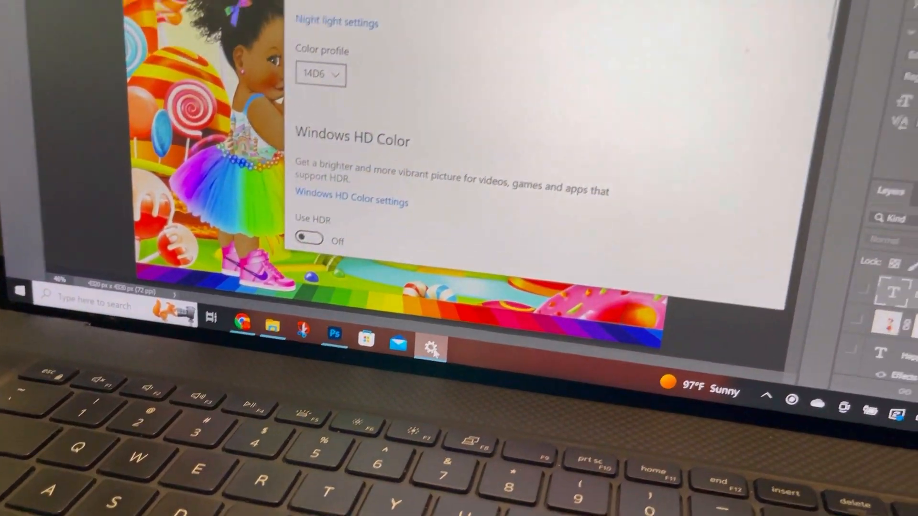